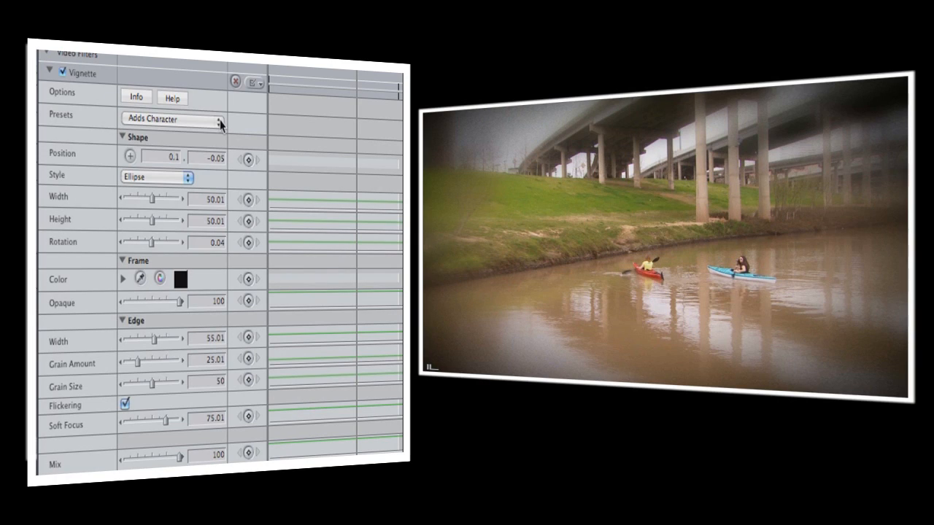
Try the Paper Bag Mask vignette preset, reset it to None, and keep Style as Rectangle.
left_click(171, 119)
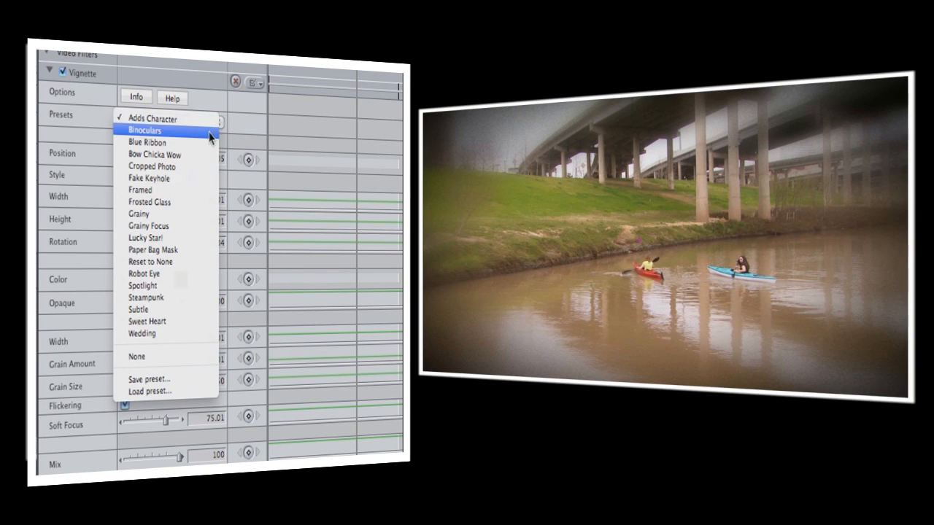
mouse_move(193, 167)
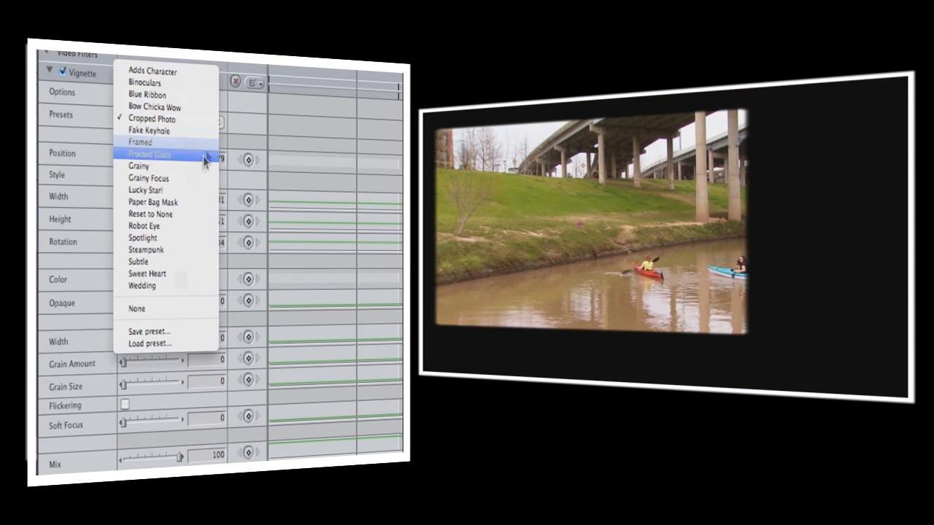
left_click(152, 202)
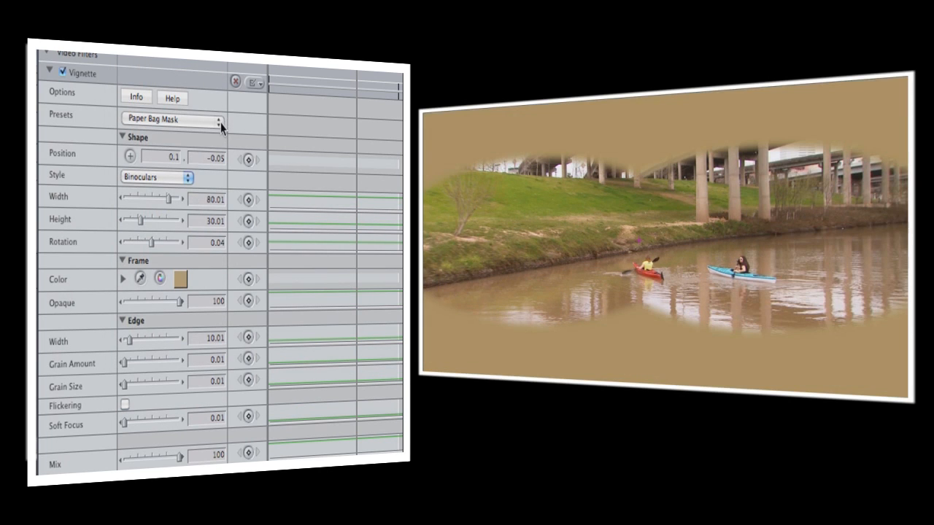
left_click(218, 119)
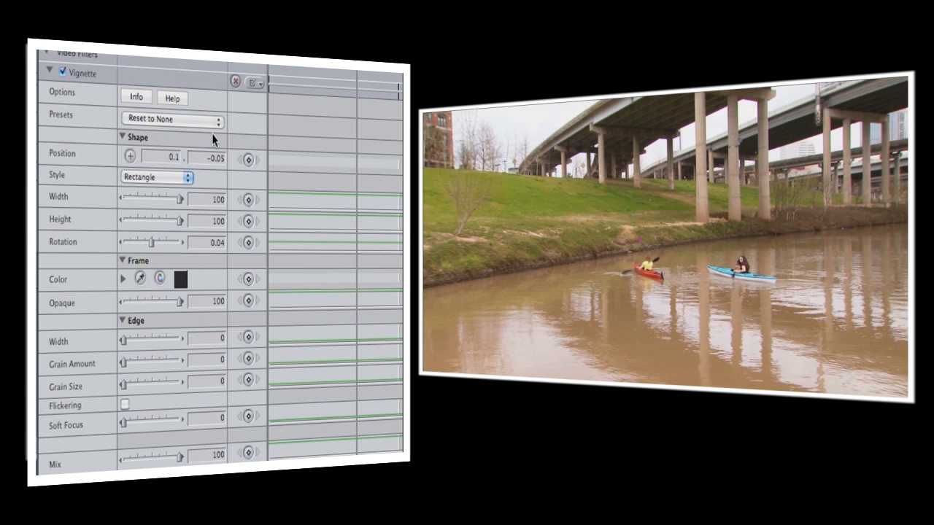
mouse_move(188, 187)
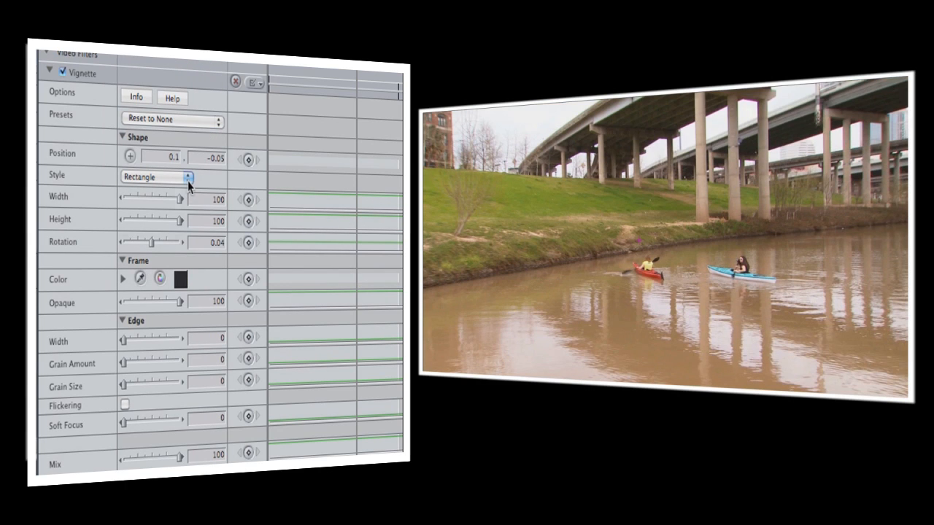
left_click(189, 176)
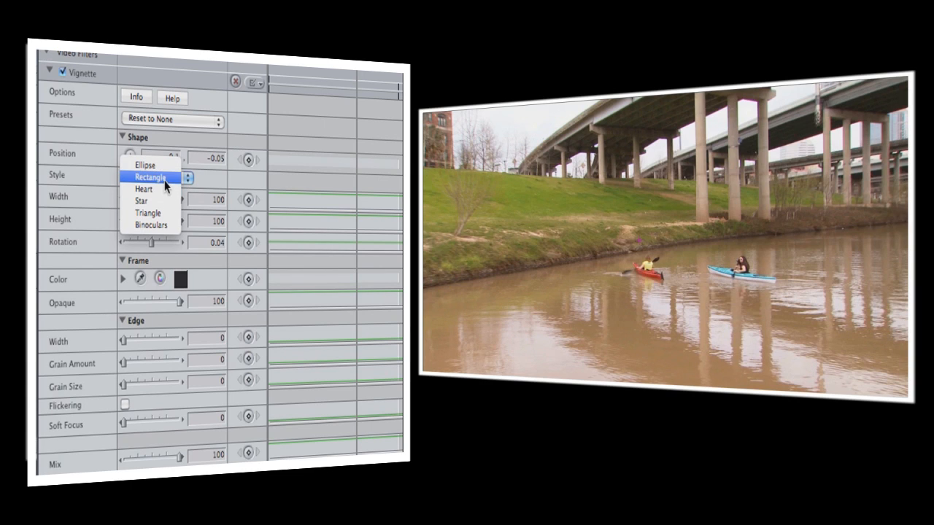
left_click(149, 177)
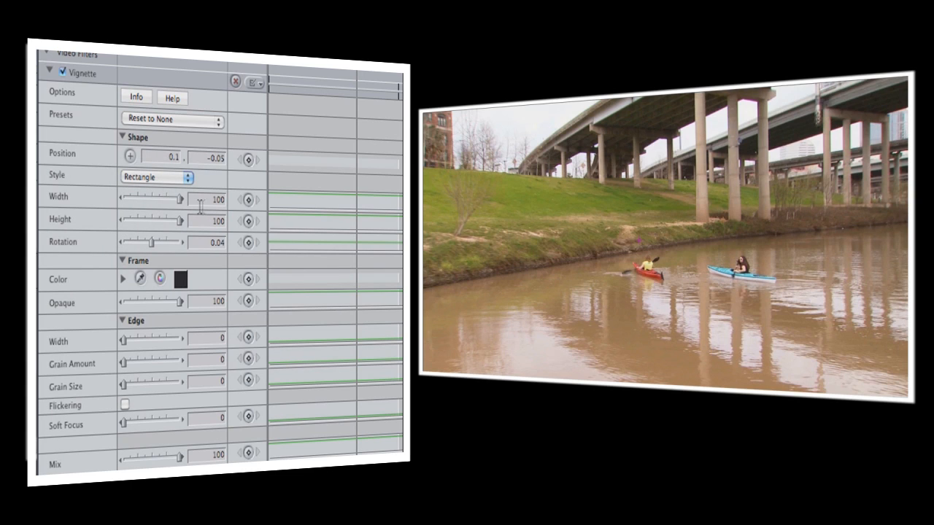
mouse_move(192, 222)
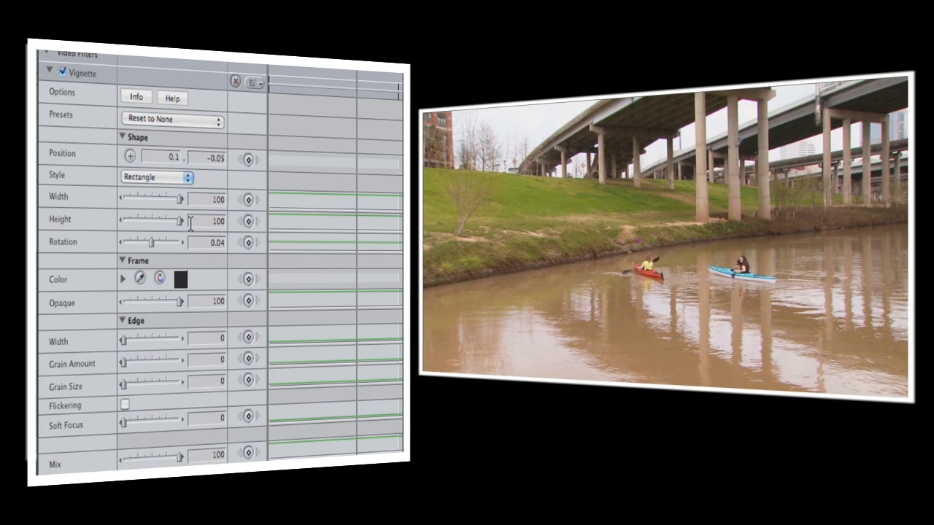
mouse_move(179, 203)
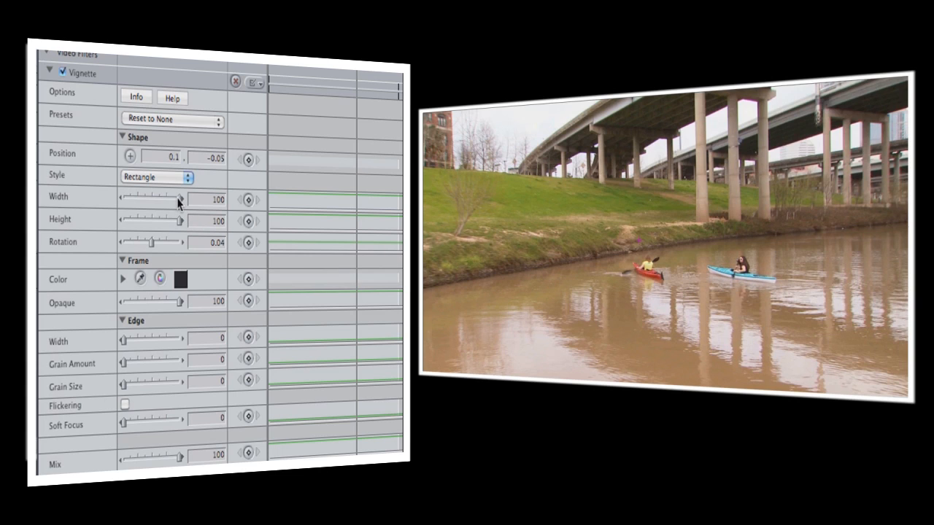
Set the rectangular vignette's Shape Width to 31 and Height to 36.
left_click_drag(178, 200, 161, 199)
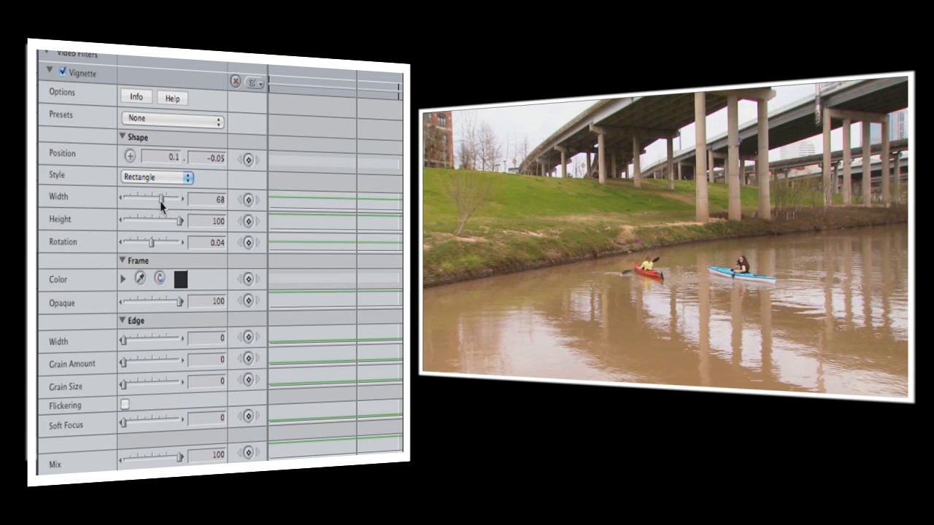
left_click_drag(162, 198, 143, 198)
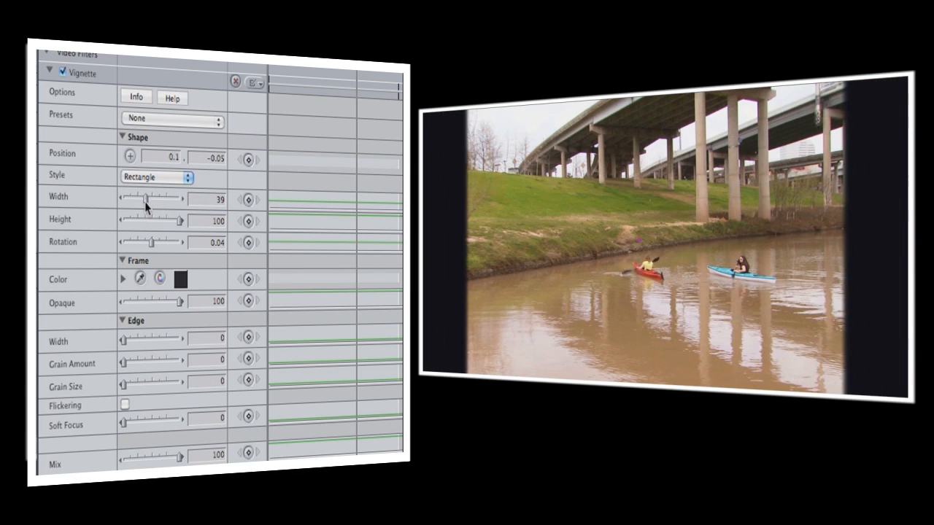
left_click_drag(182, 220, 175, 219)
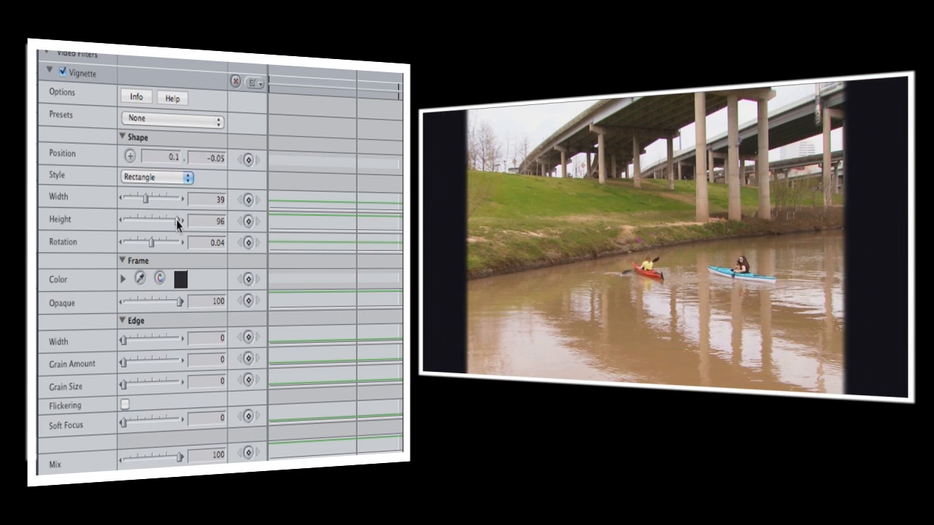
left_click_drag(175, 220, 166, 221)
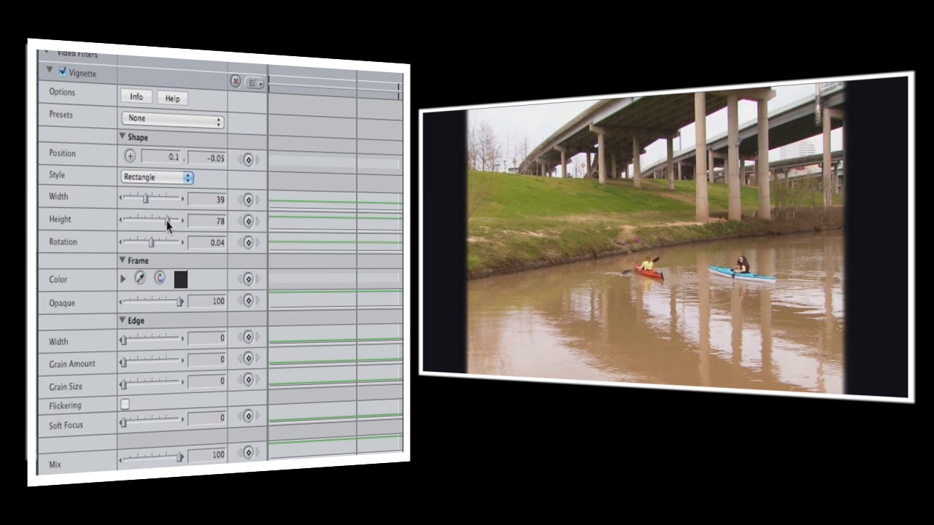
left_click_drag(174, 220, 151, 220)
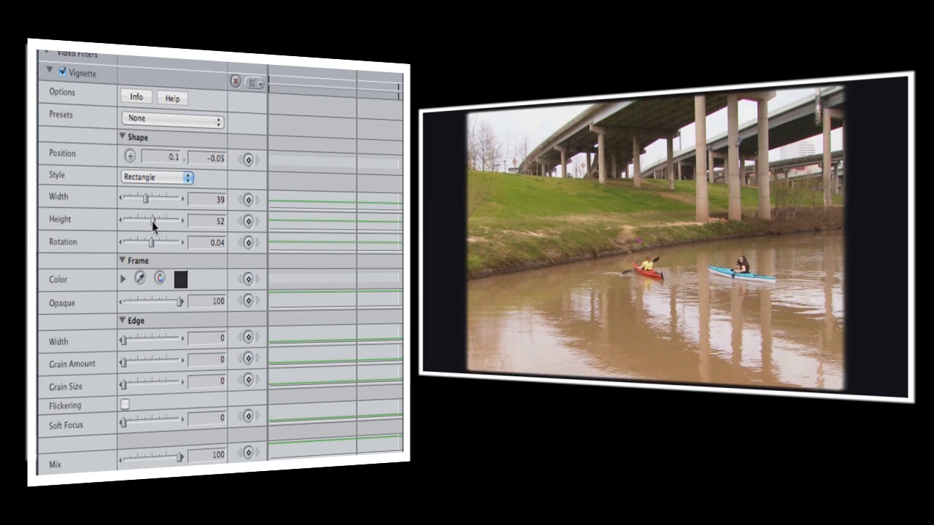
left_click_drag(154, 219, 150, 220)
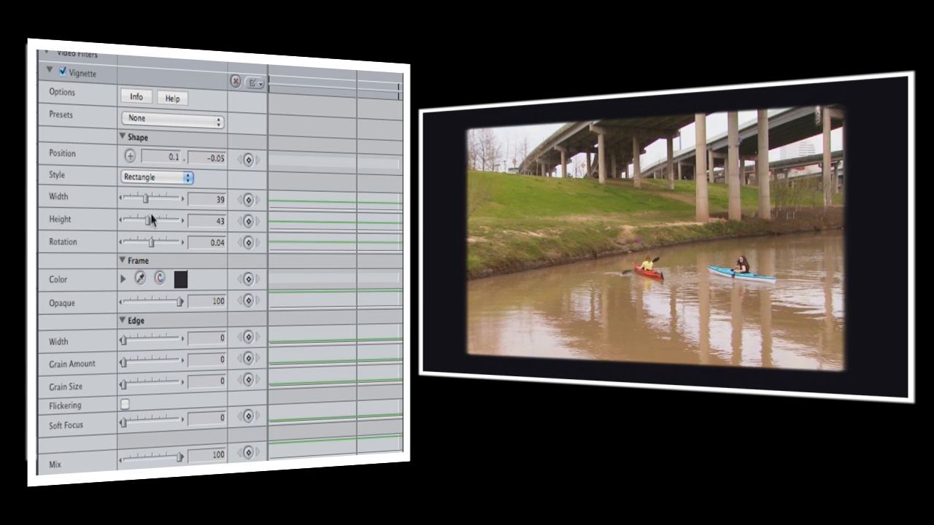
left_click_drag(147, 198, 143, 198)
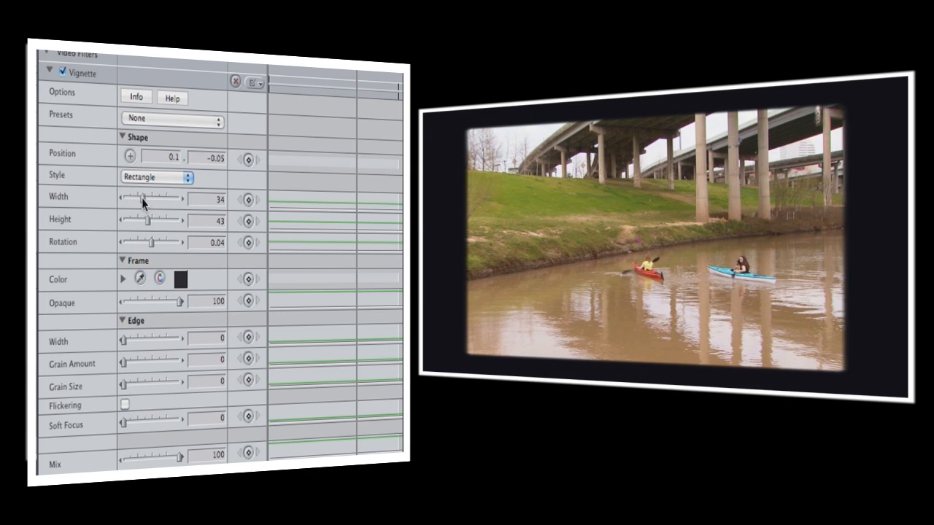
left_click_drag(144, 197, 139, 198)
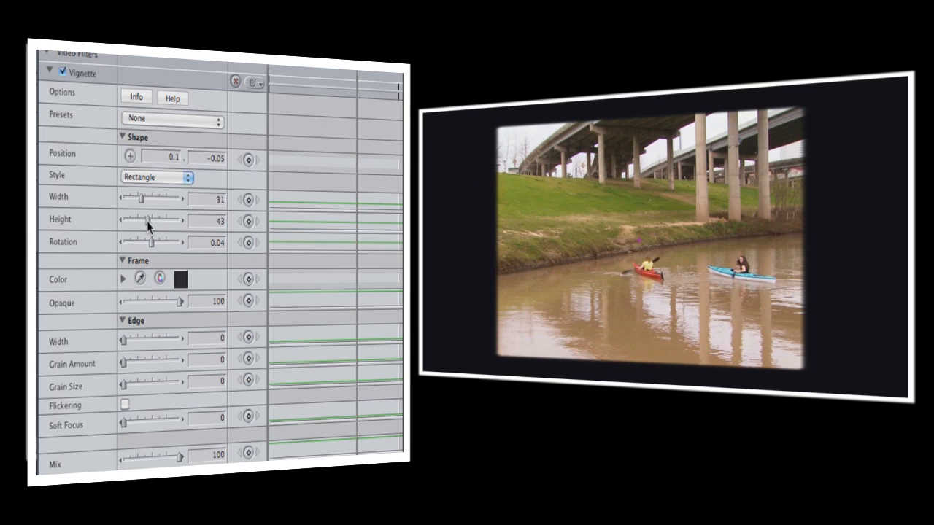
left_click_drag(150, 219, 143, 220)
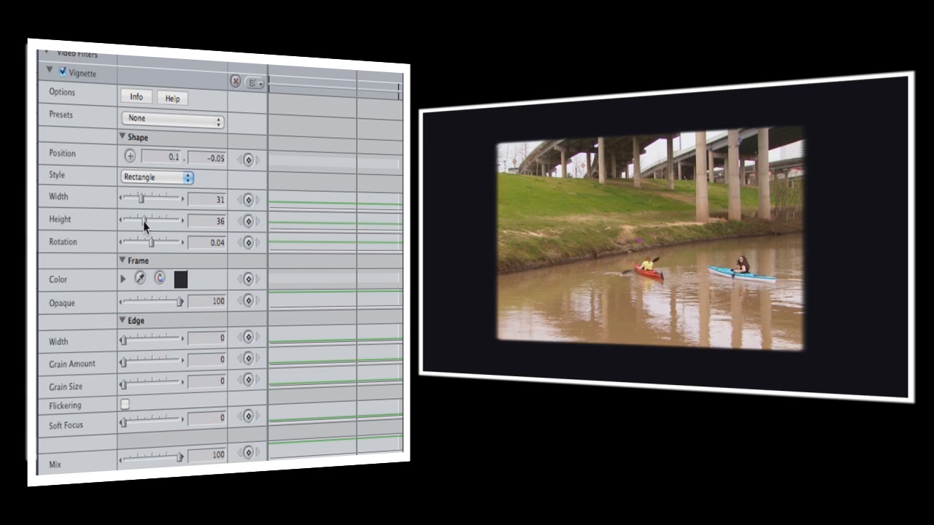
mouse_move(152, 253)
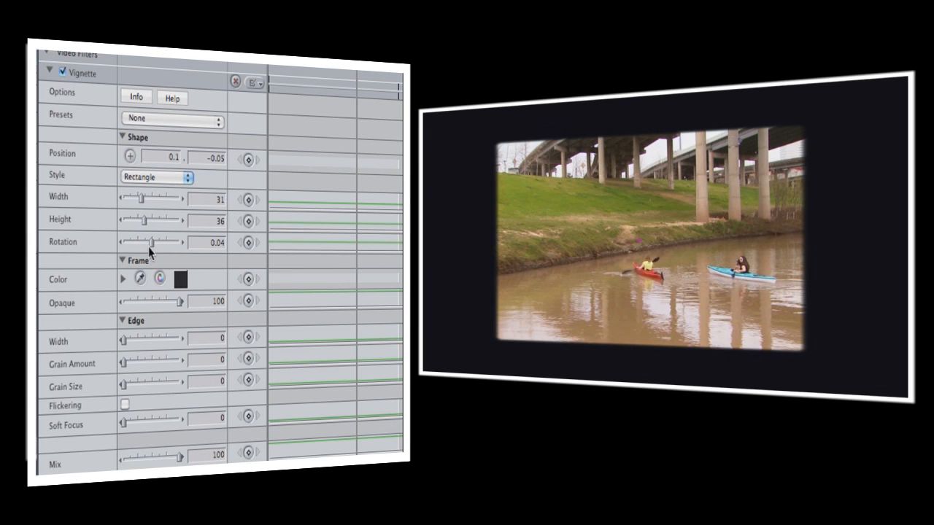
Swing the vignette Rotation through tilted angles, then return it to 0.
left_click_drag(151, 241, 143, 242)
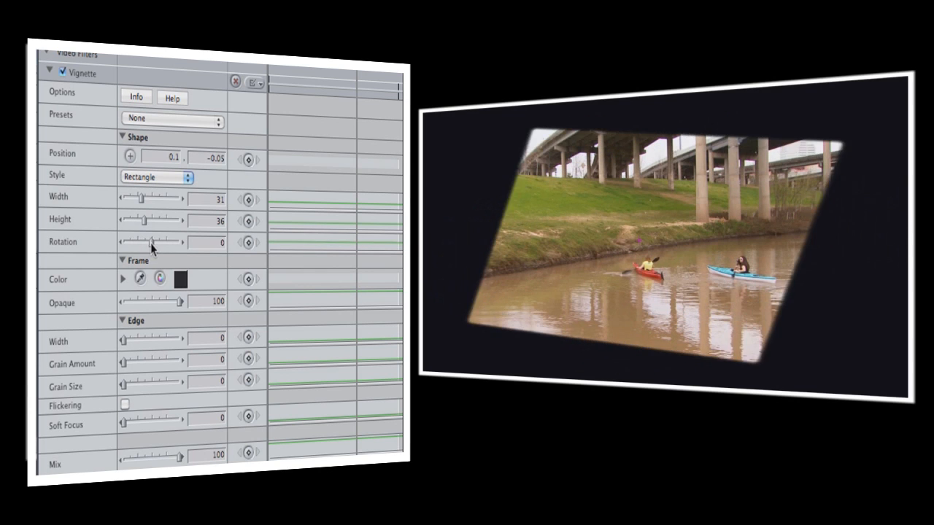
left_click_drag(145, 241, 159, 241)
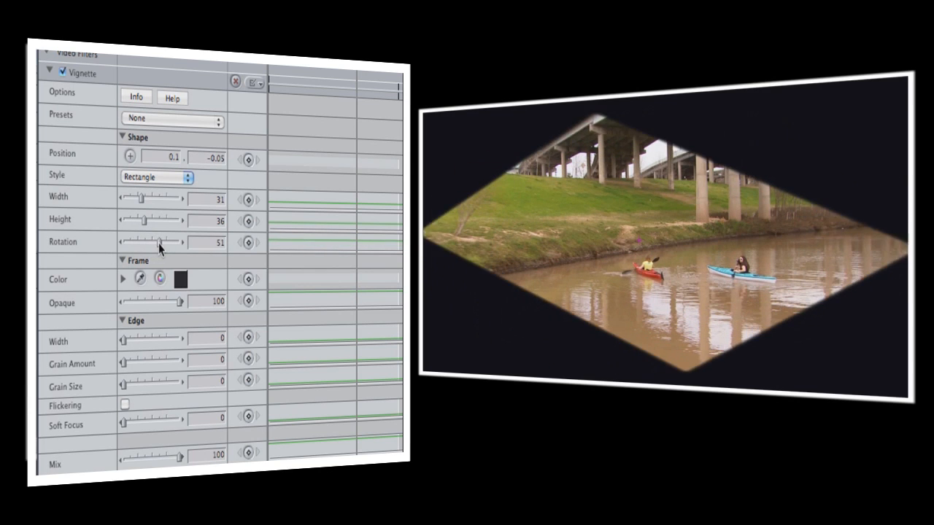
left_click_drag(157, 242, 128, 242)
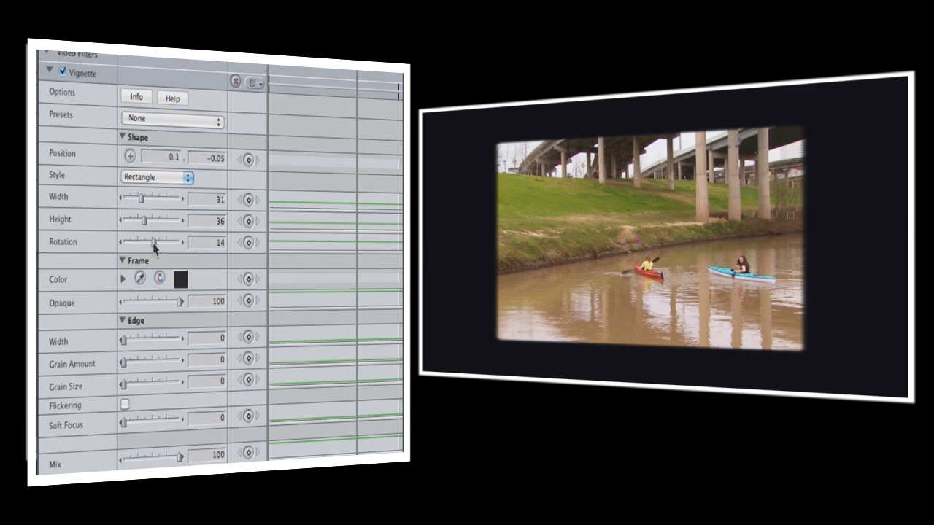
left_click_drag(154, 243, 122, 242)
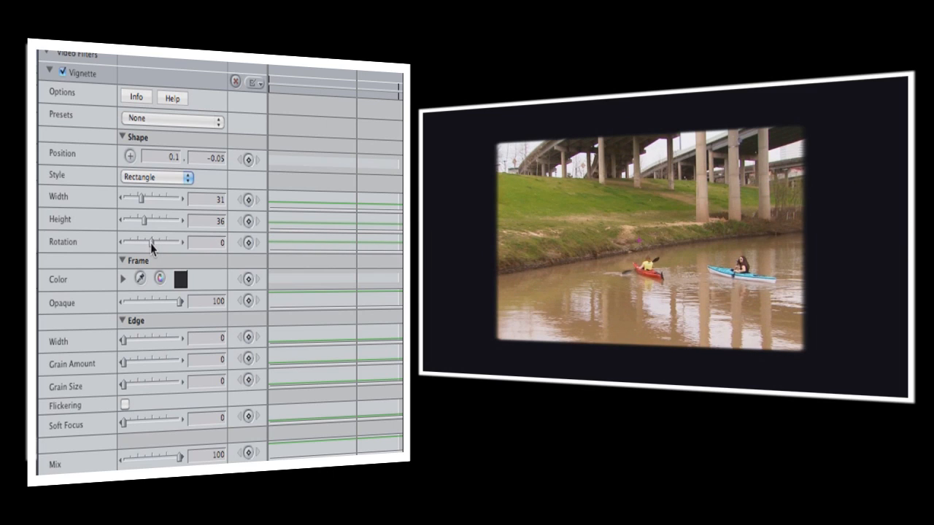
mouse_move(150, 259)
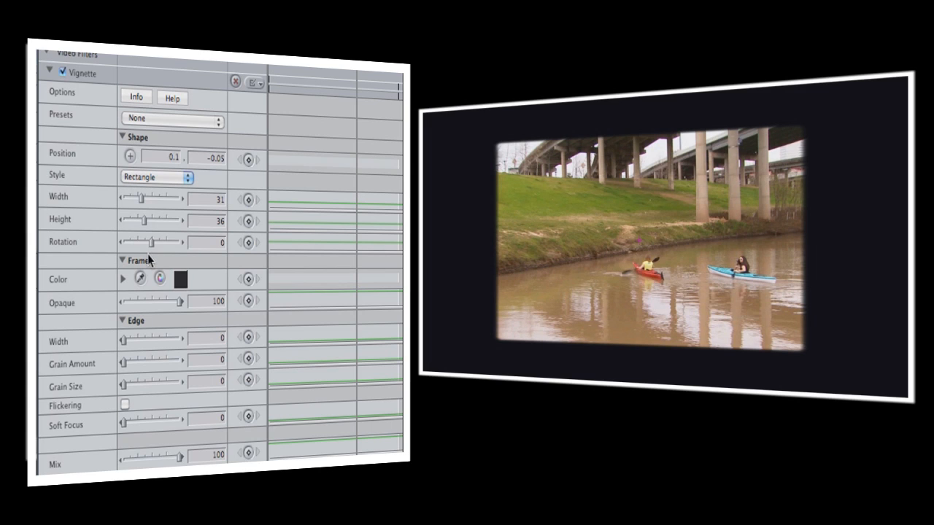
mouse_move(142, 347)
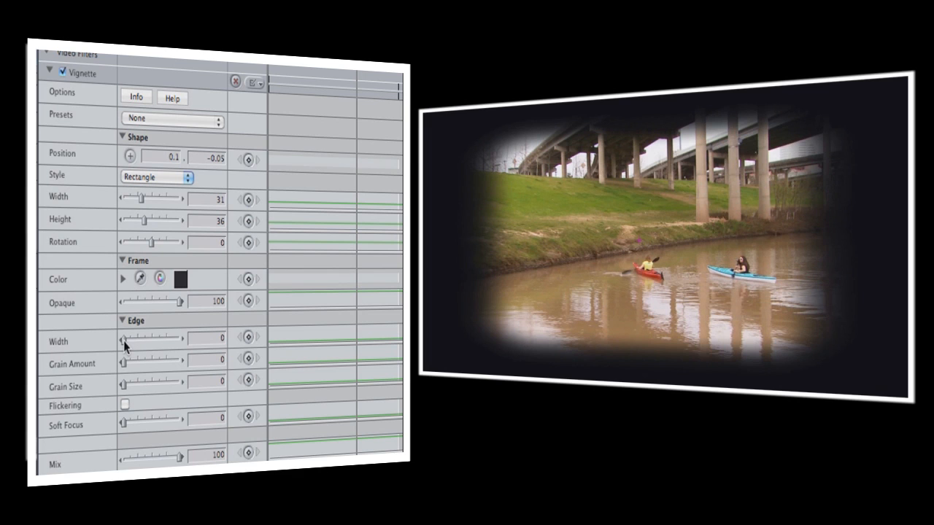
Raise the vignette Edge Width to about 29–32 for a soft fade.
left_click_drag(123, 340, 154, 341)
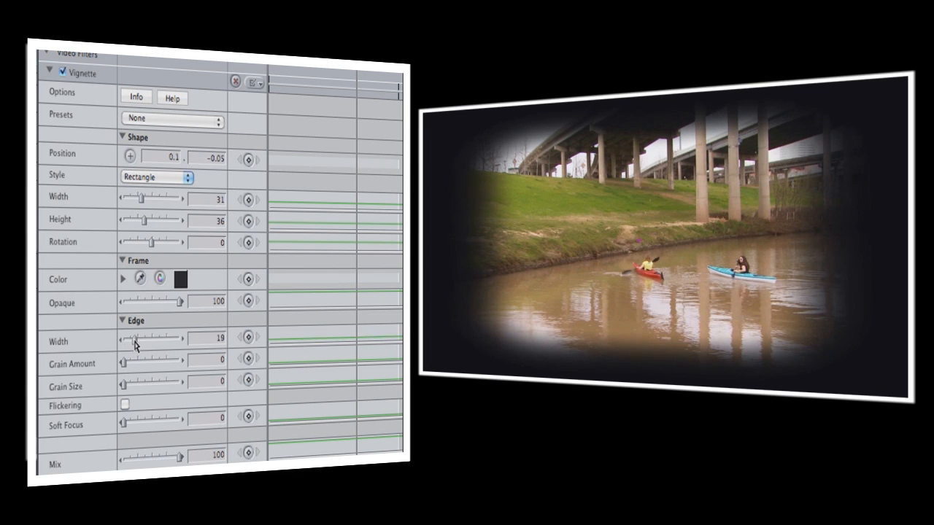
left_click_drag(135, 340, 146, 340)
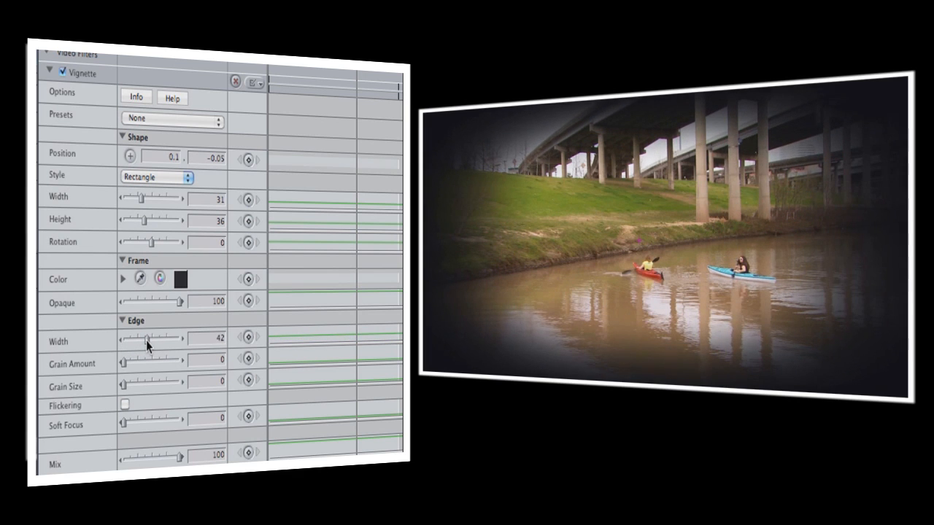
left_click_drag(146, 339, 143, 340)
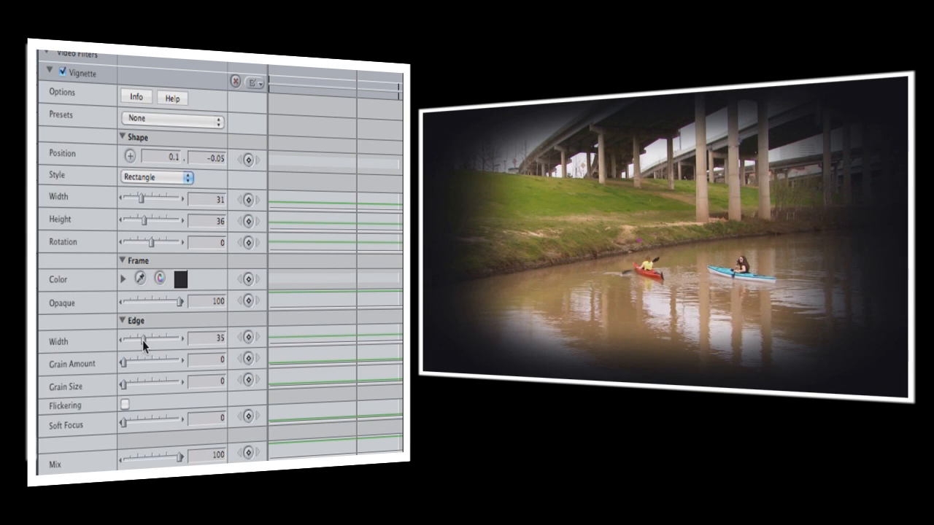
left_click_drag(146, 340, 131, 339)
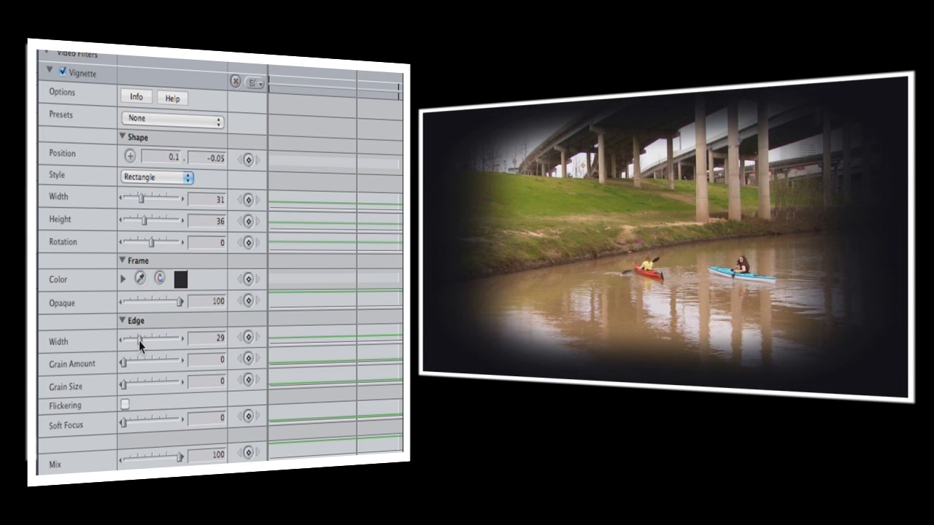
left_click_drag(130, 340, 142, 339)
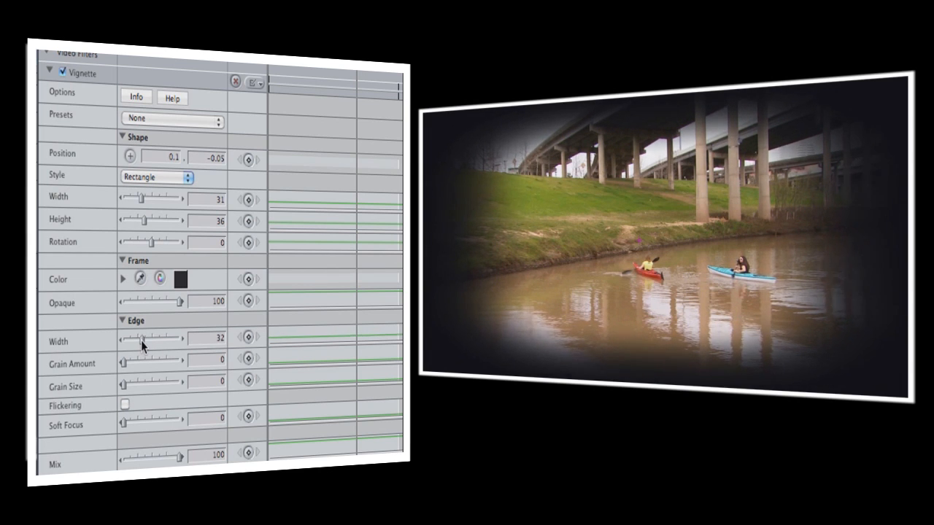
Set Edge Width to 40, test Soft Focus at high values, then return it to 0.
left_click_drag(135, 339, 146, 339)
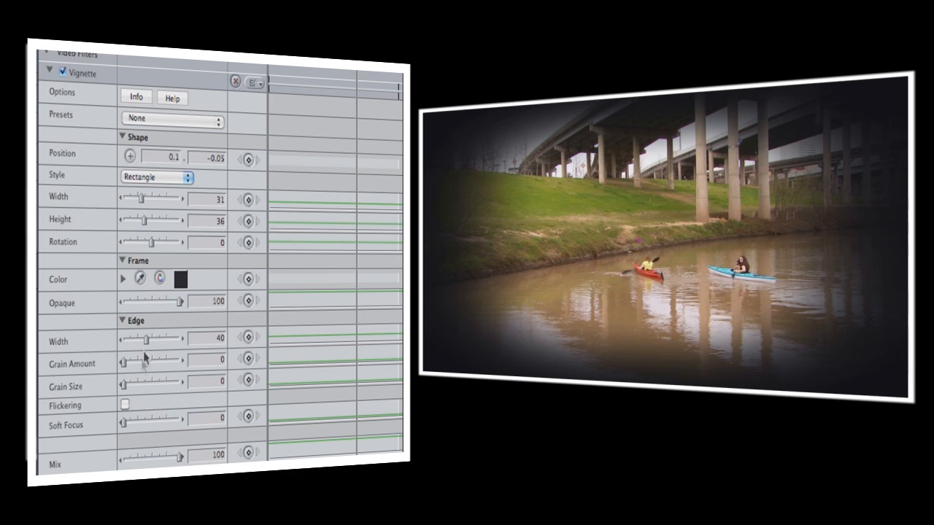
left_click_drag(123, 422, 135, 422)
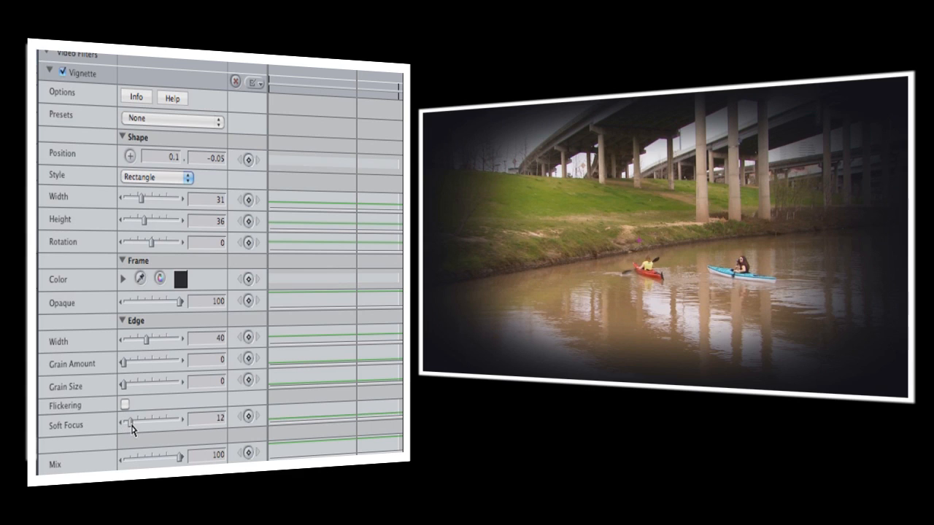
left_click_drag(130, 421, 153, 421)
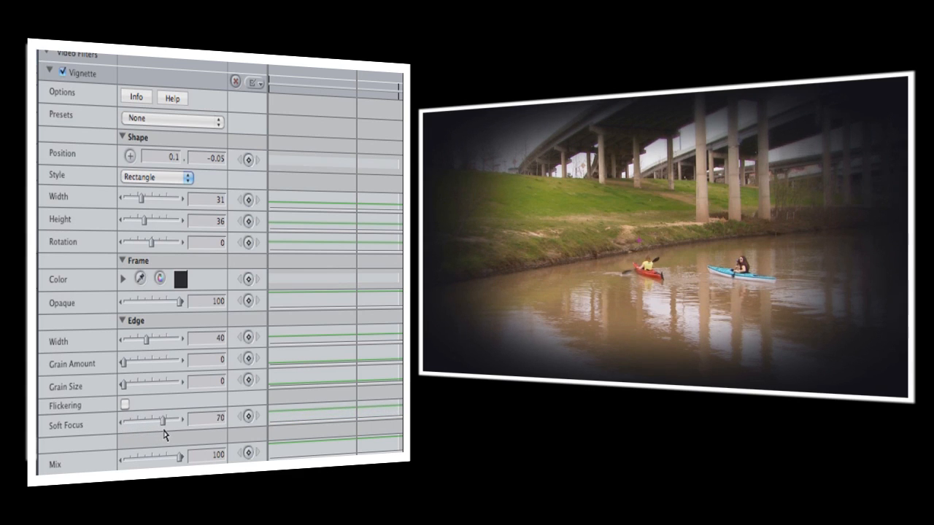
left_click_drag(161, 421, 173, 420)
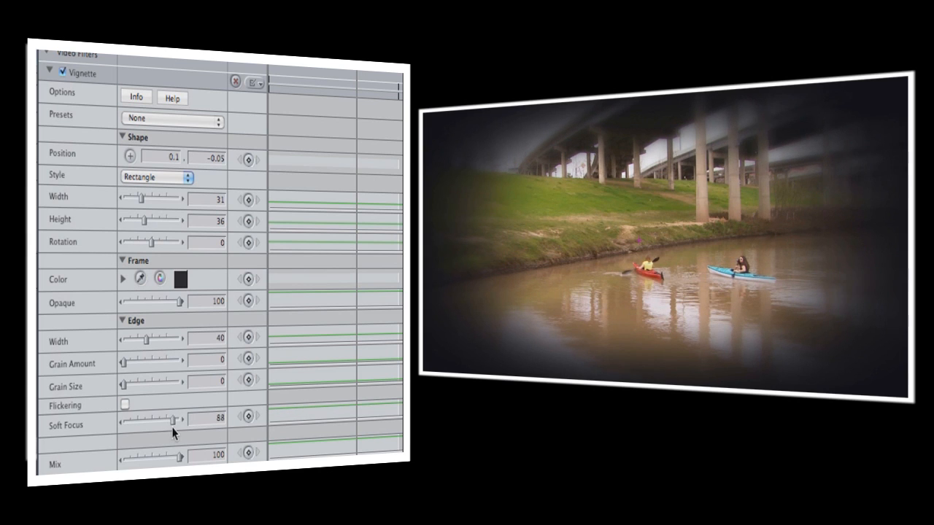
left_click_drag(169, 421, 174, 421)
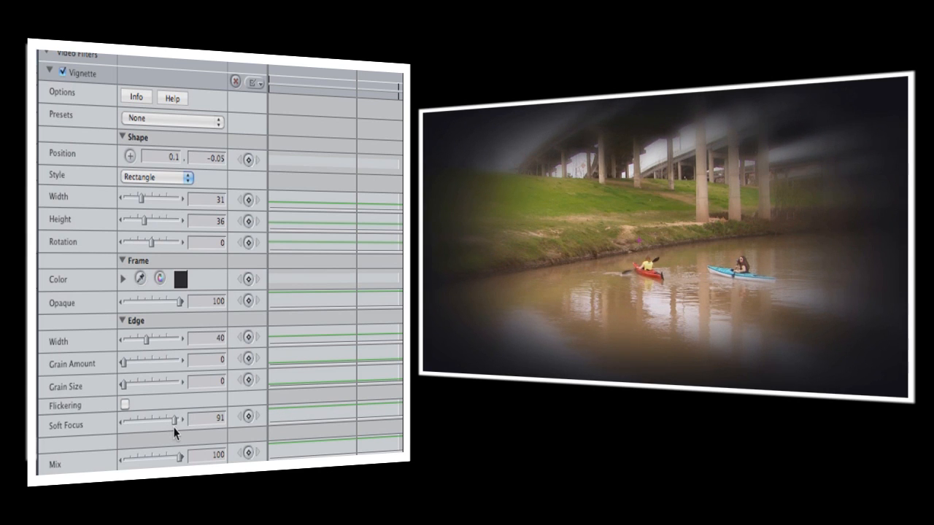
left_click_drag(173, 420, 155, 420)
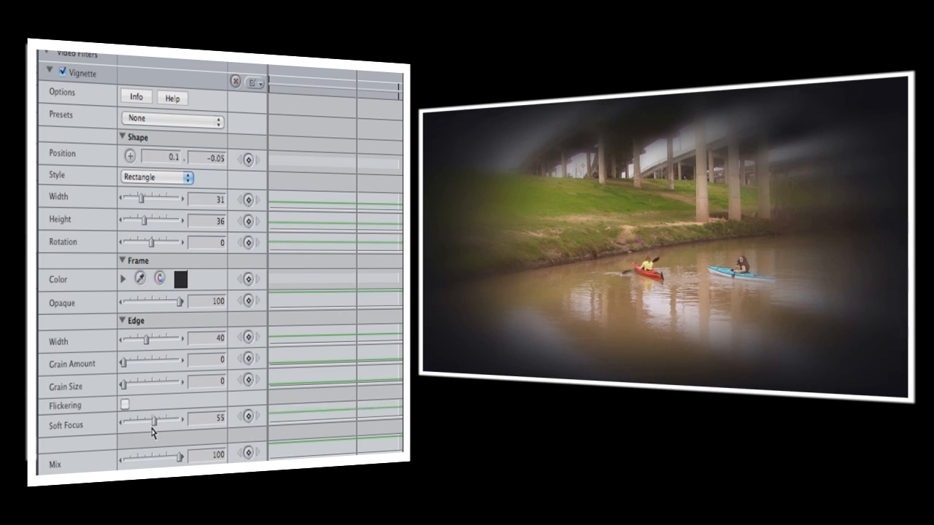
left_click_drag(154, 420, 122, 420)
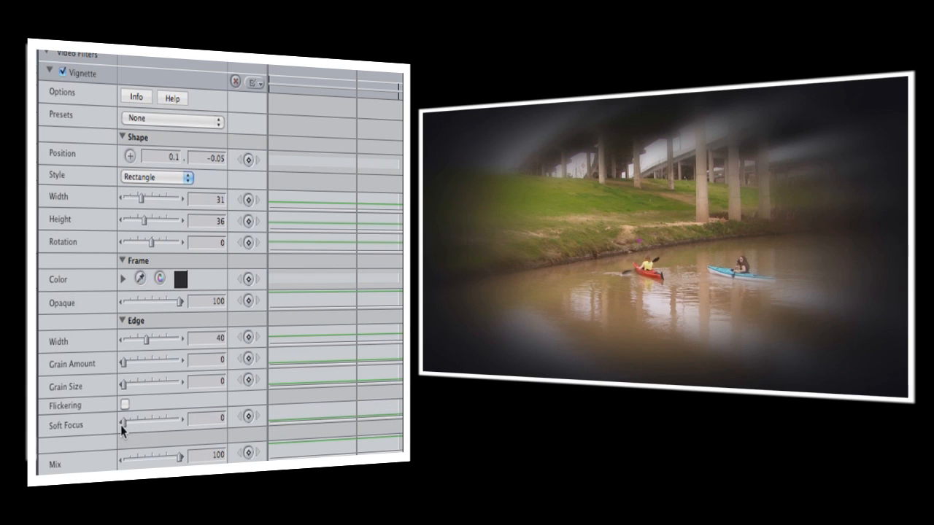
left_click_drag(146, 419, 123, 424)
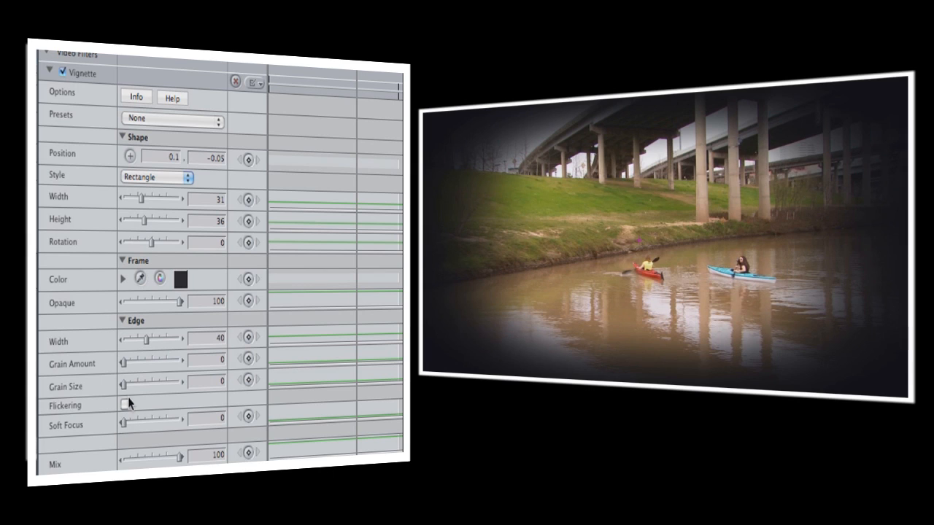
mouse_move(130, 371)
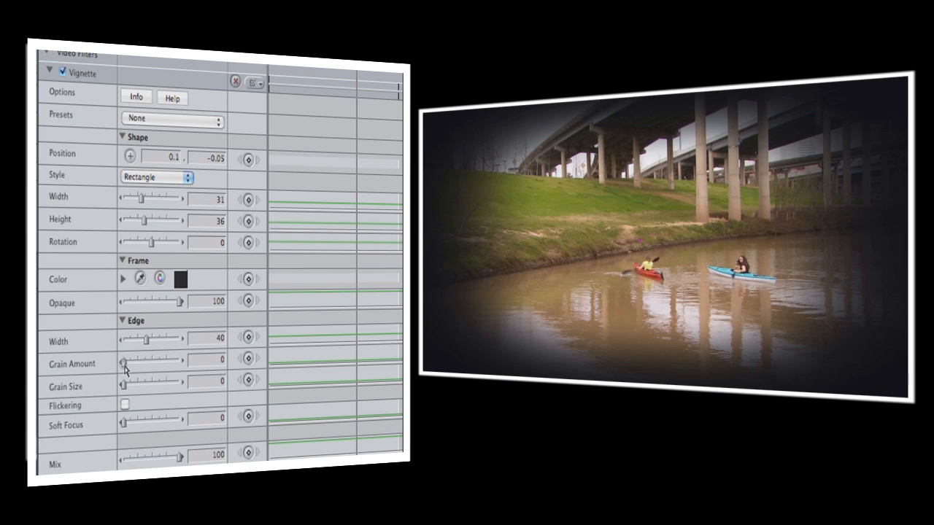
Set the vignette Grain Amount to 71 and Grain Size to about 90.
left_click_drag(124, 361, 140, 361)
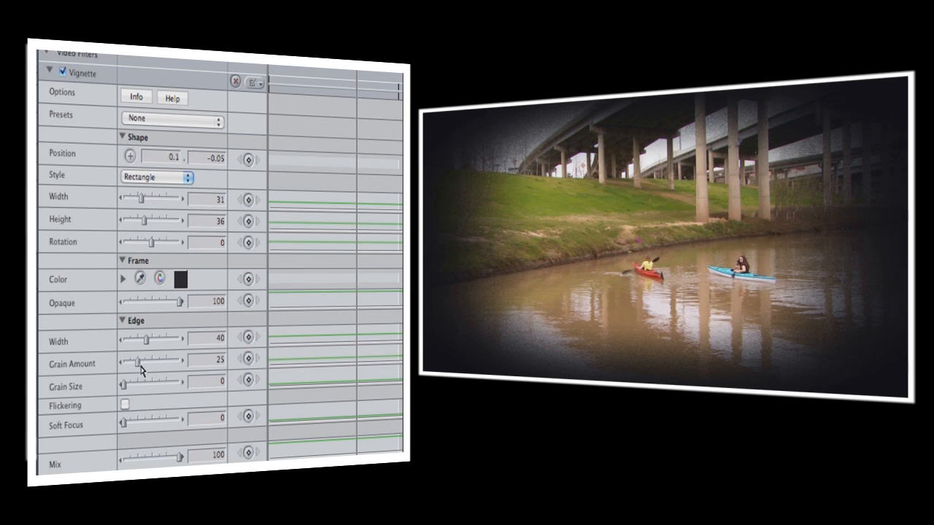
left_click_drag(137, 360, 156, 360)
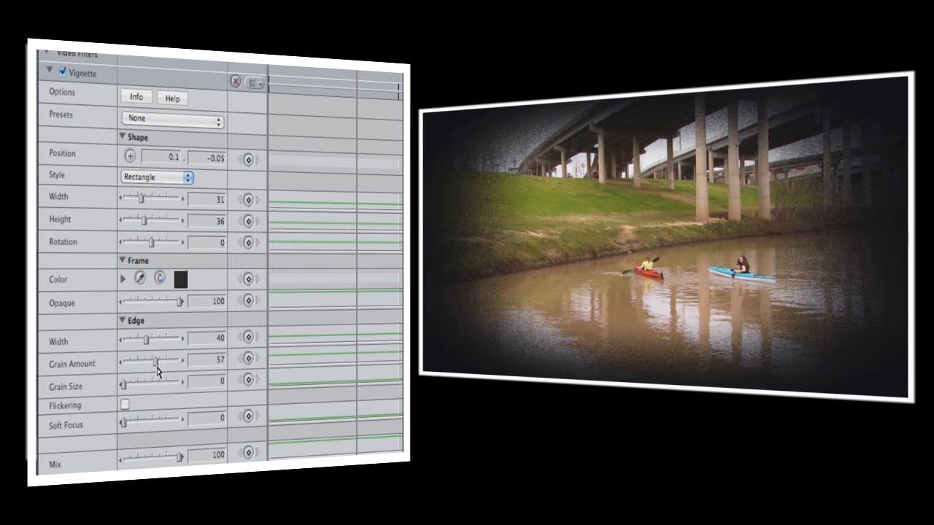
left_click_drag(157, 359, 168, 360)
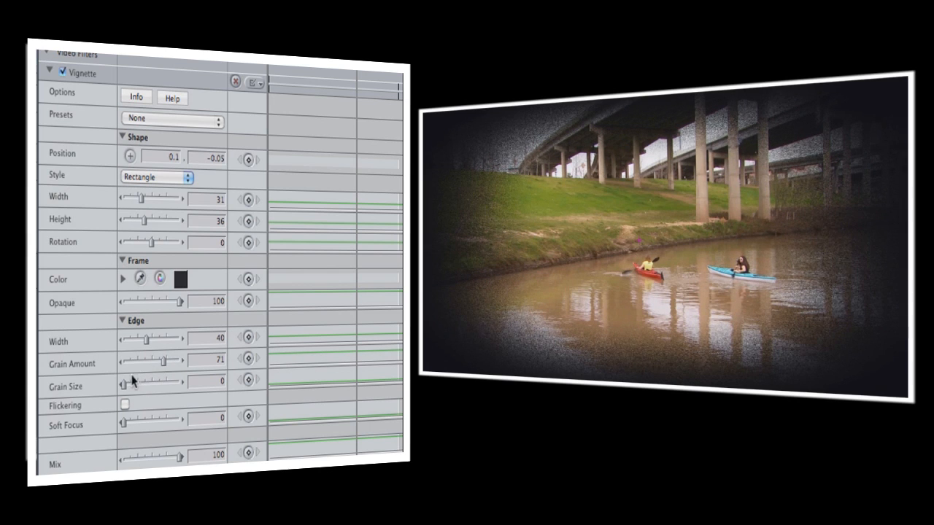
left_click_drag(122, 381, 155, 381)
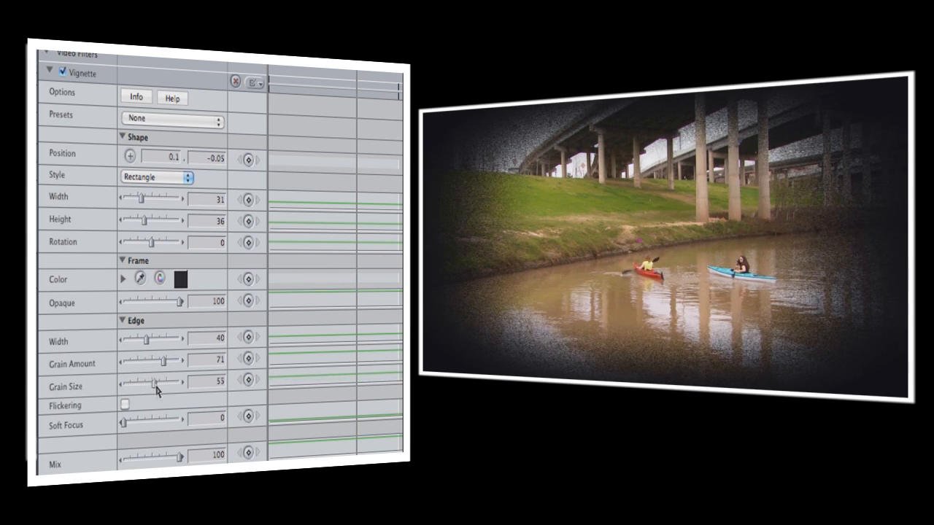
left_click_drag(159, 382, 173, 381)
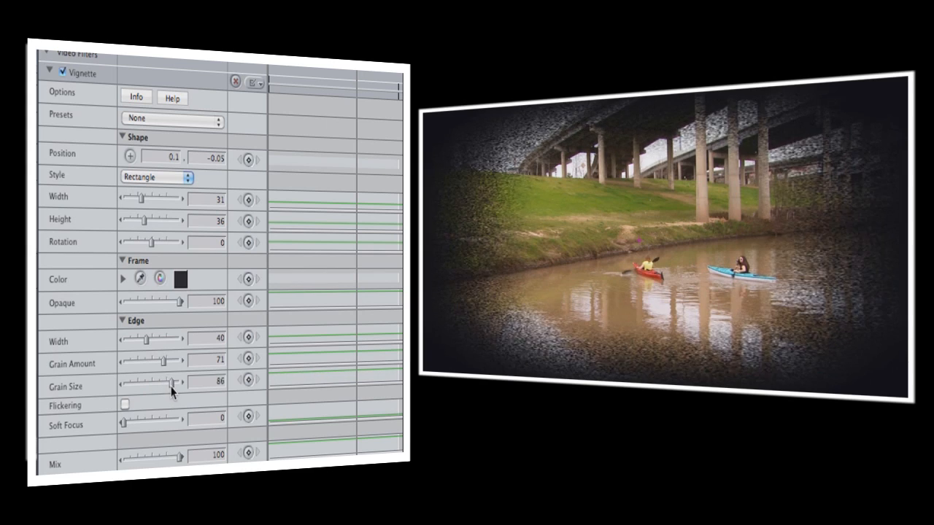
left_click_drag(171, 383, 181, 382)
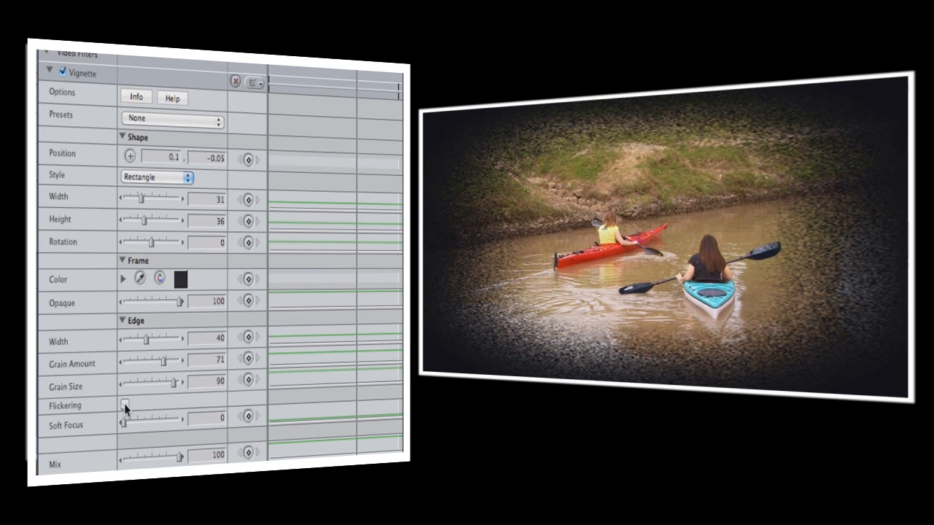
left_click(124, 406)
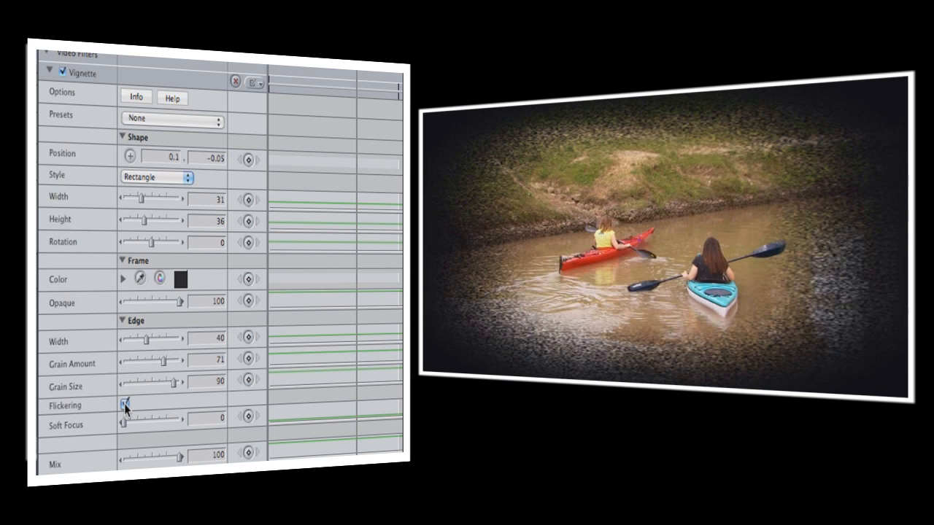
left_click(124, 405)
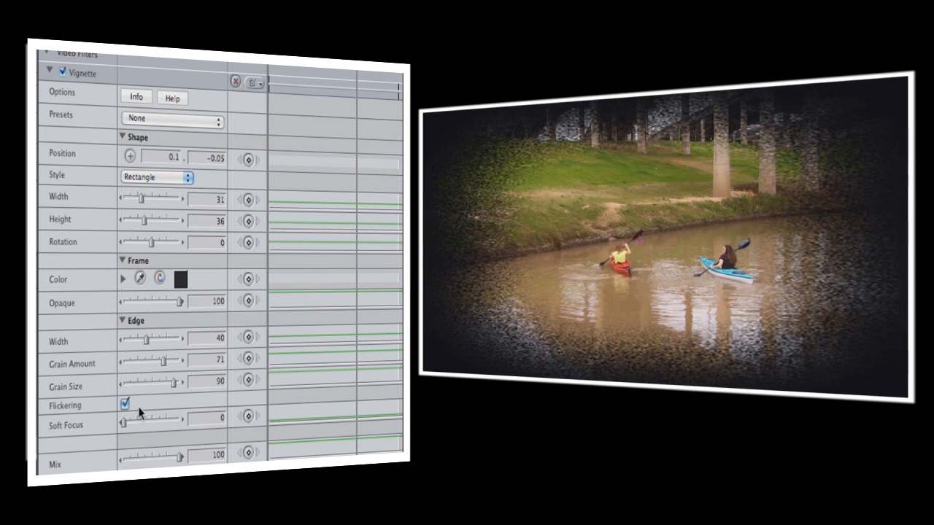
left_click(125, 403)
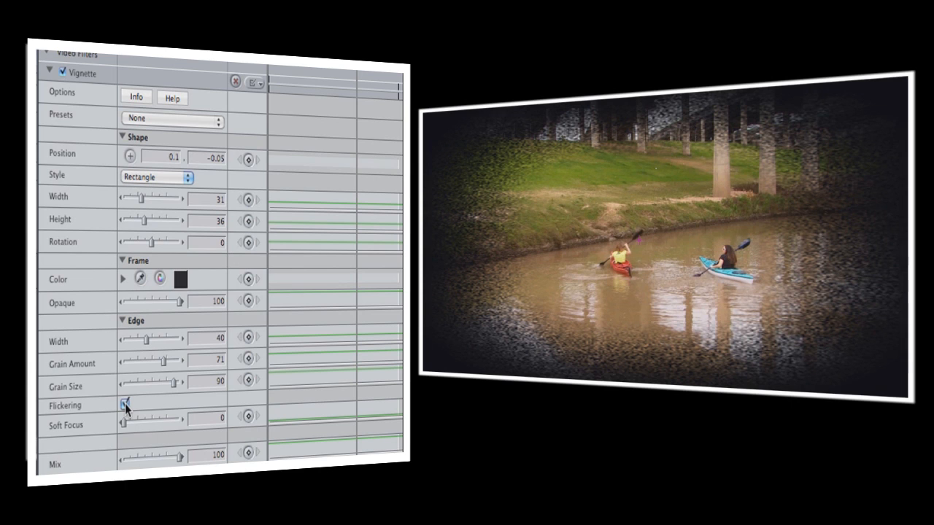
left_click(125, 405)
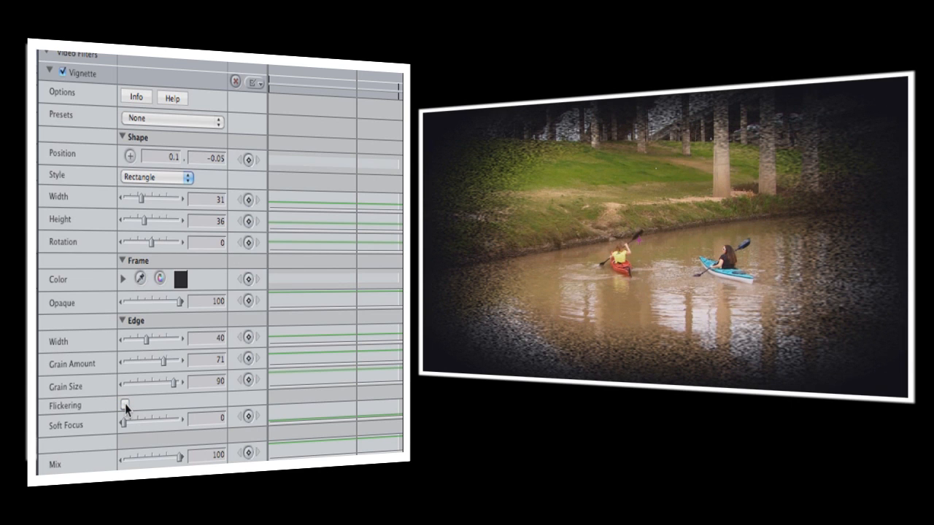
left_click_drag(164, 361, 123, 361)
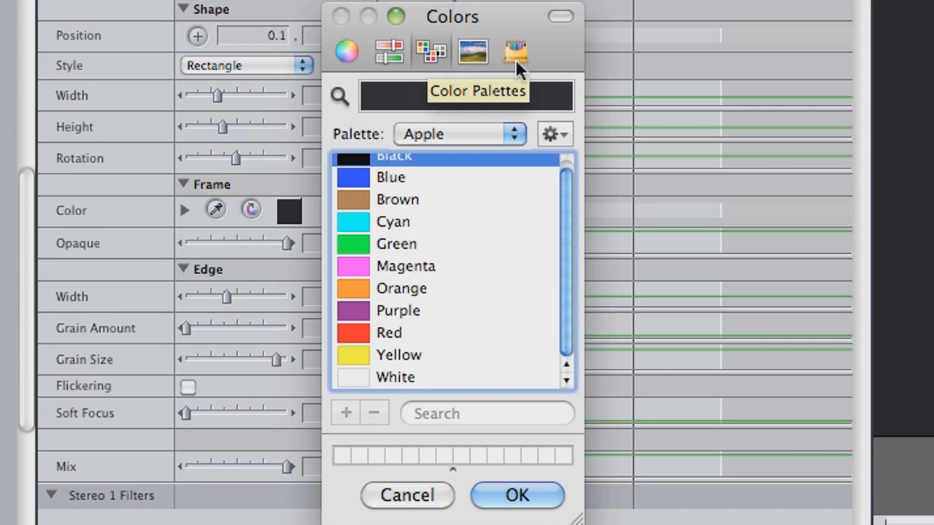
Pick the green Clover crayon in the Colors window's Crayons tab and confirm.
left_click(516, 52)
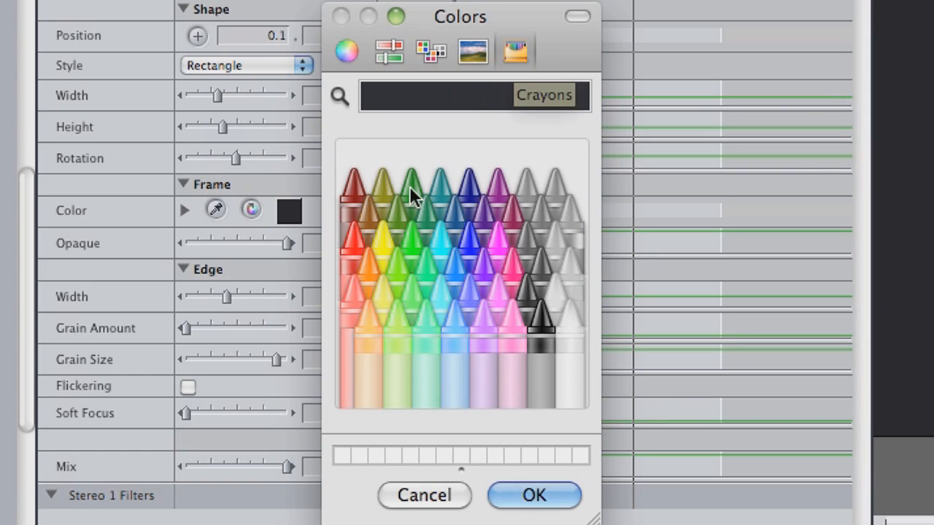
left_click(534, 496)
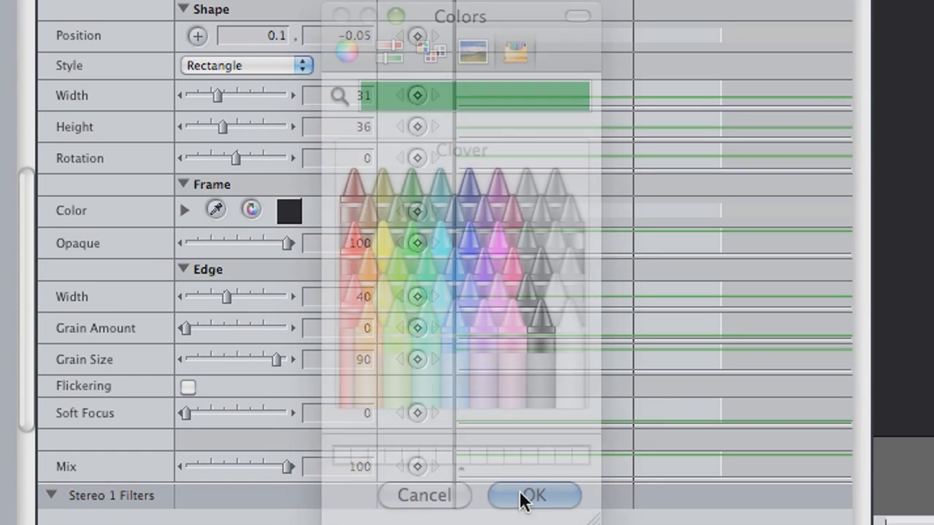
left_click(533, 496)
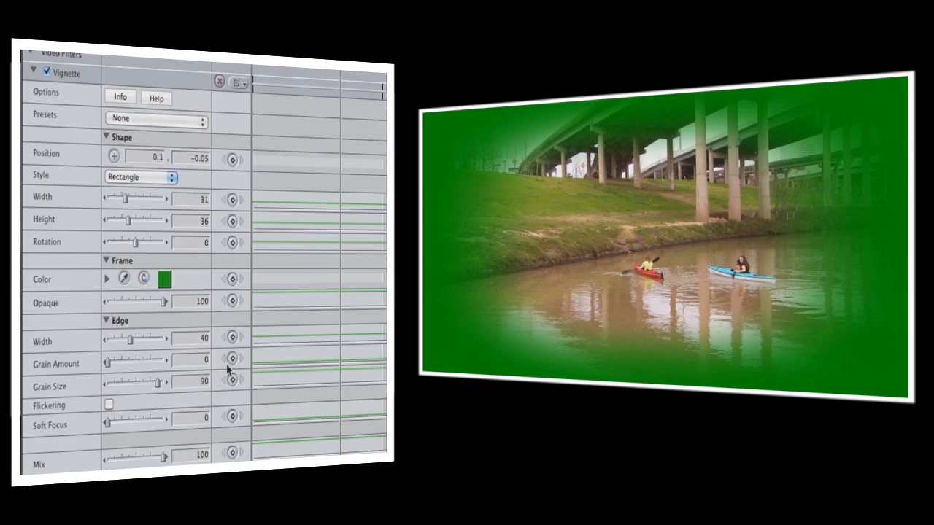
Choose Black from the Apple color palette for the vignette Frame Color.
left_click(165, 278)
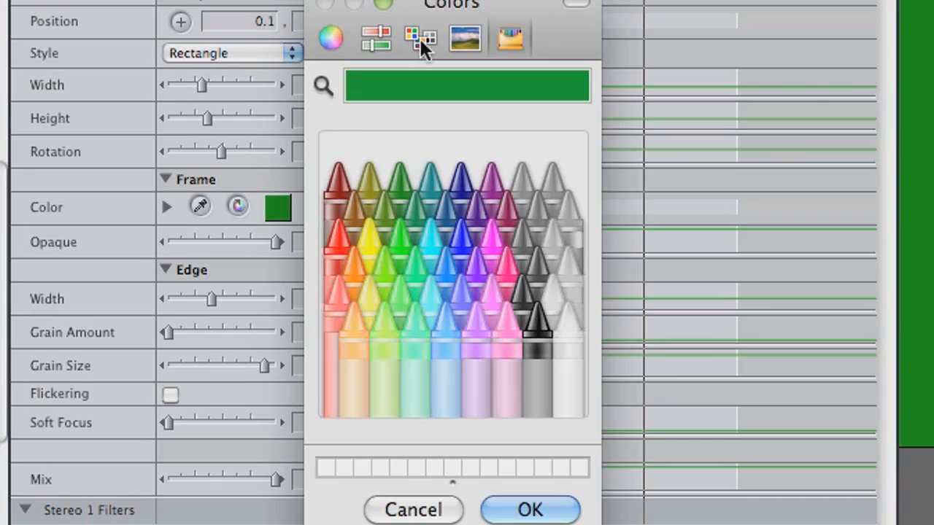
left_click(420, 38)
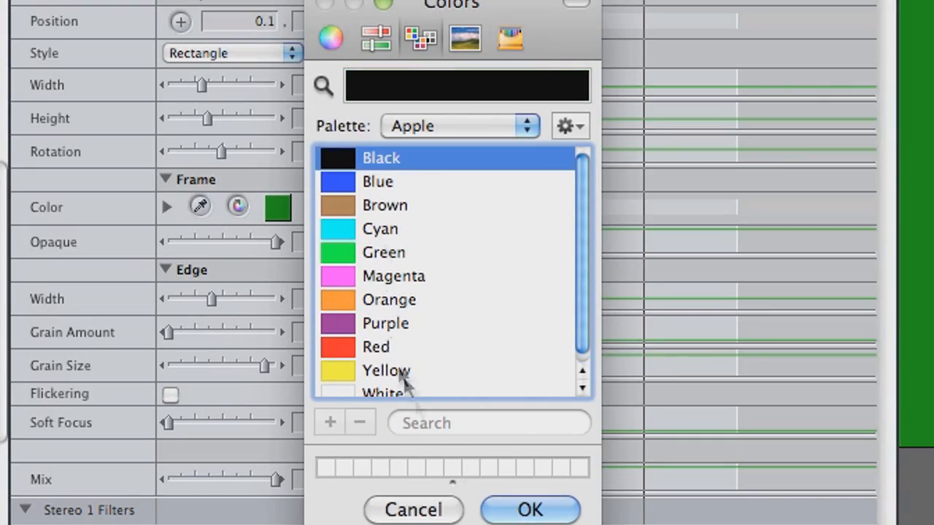
left_click(529, 509)
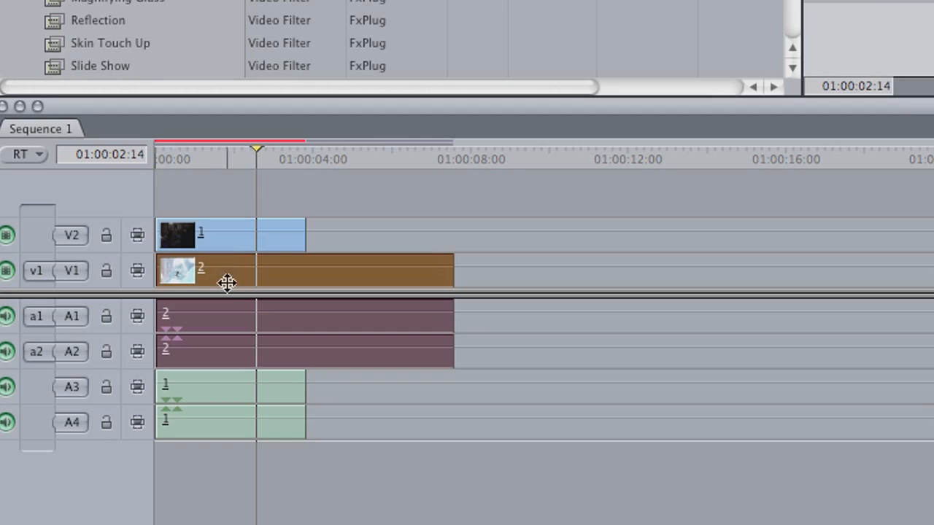
mouse_move(559, 265)
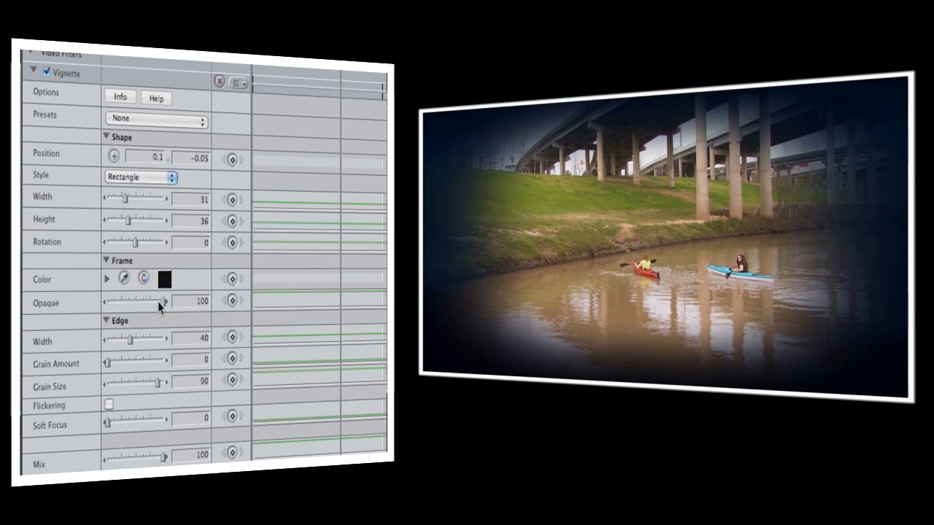
Drag the Frame Opaque slider down from 100 to 12.
left_click_drag(163, 301, 139, 301)
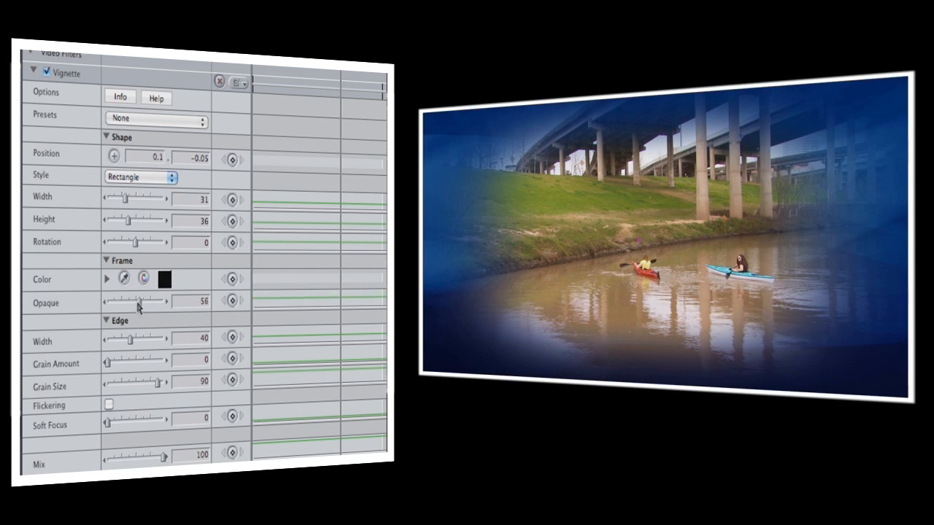
left_click_drag(143, 301, 113, 300)
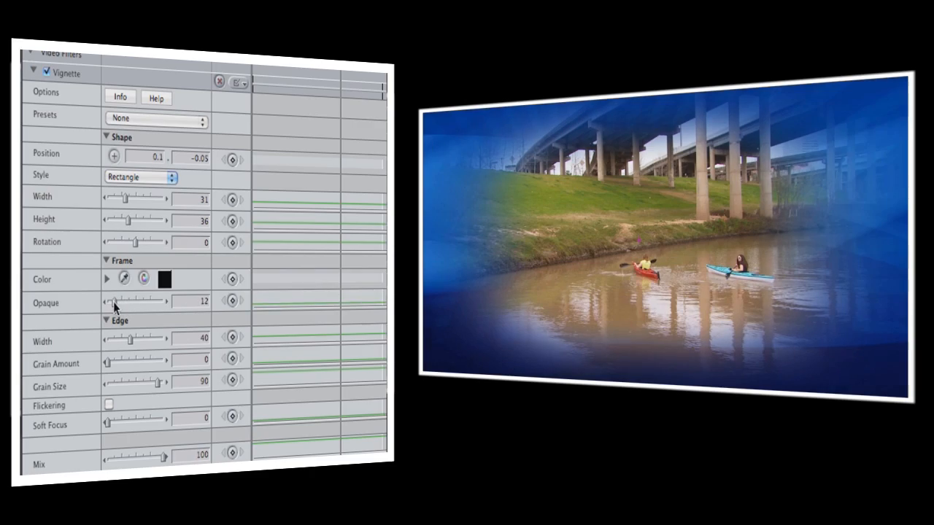